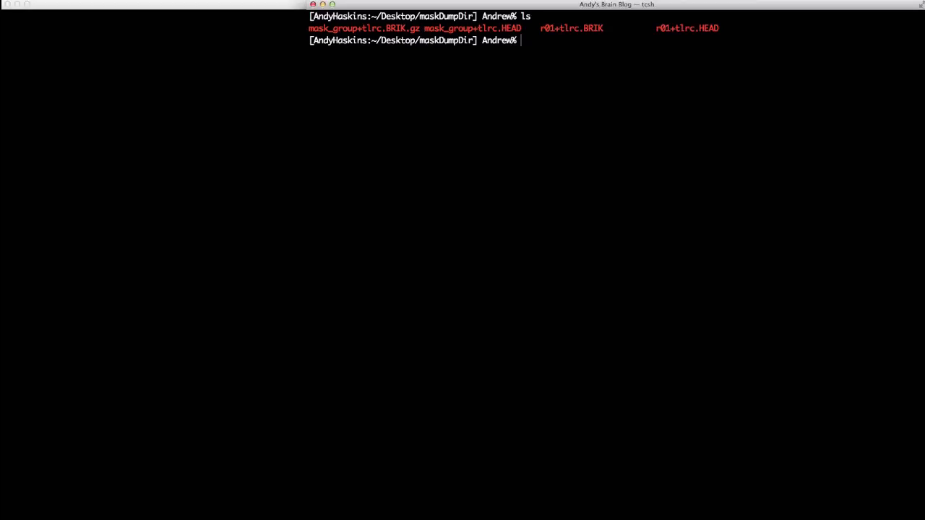
# - Launch the AFNI viewer from the maskDumpDir folder
pyautogui.write('o')
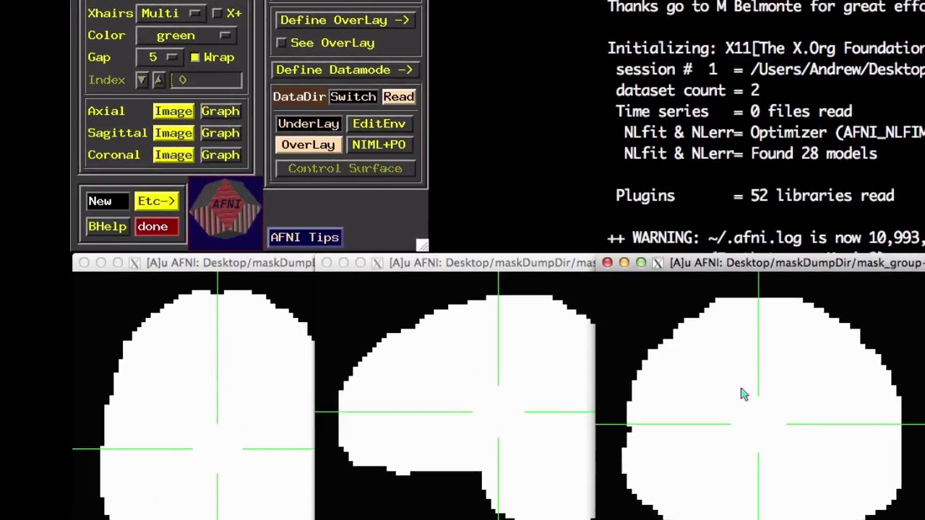
# - Set the r01 functional run as the underlay dataset
pyautogui.click(308, 125)
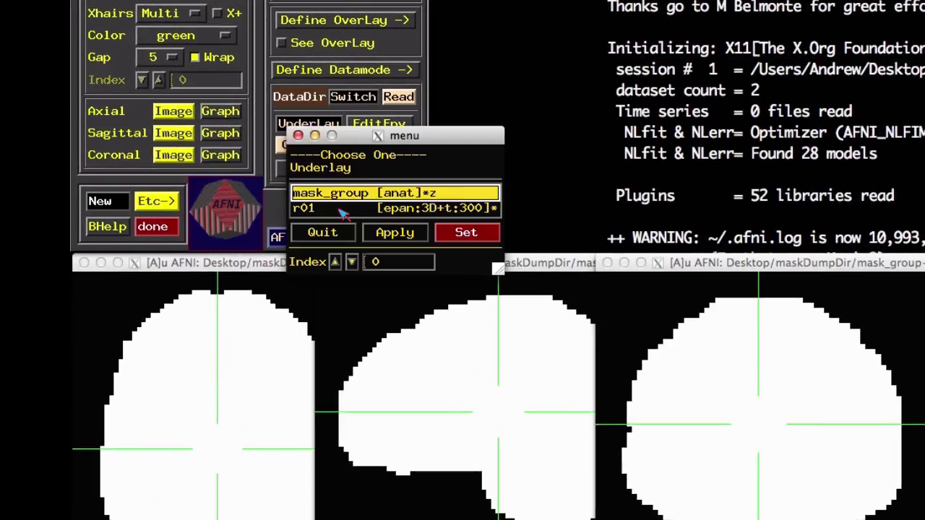
pyautogui.click(394, 208)
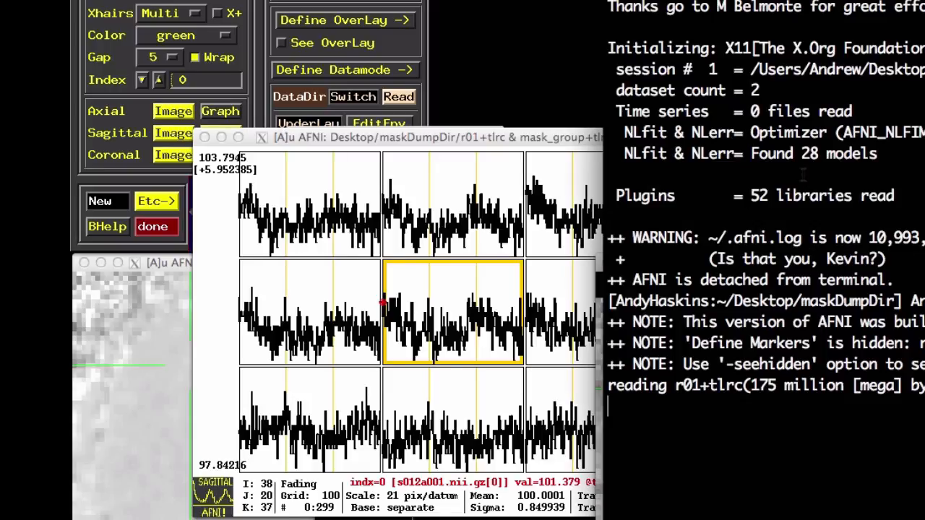
# - Pipe '0 30 30' into 3dUndump to build a 5 mm spherical ROI on the r01 grid
pyautogui.write('echo "0 30 30" | 3dUndump -prefix ROI -srad 5 -orient LPI -master r01+tlrc. -xyz')
pyautogui.write('3dmaskdump -')
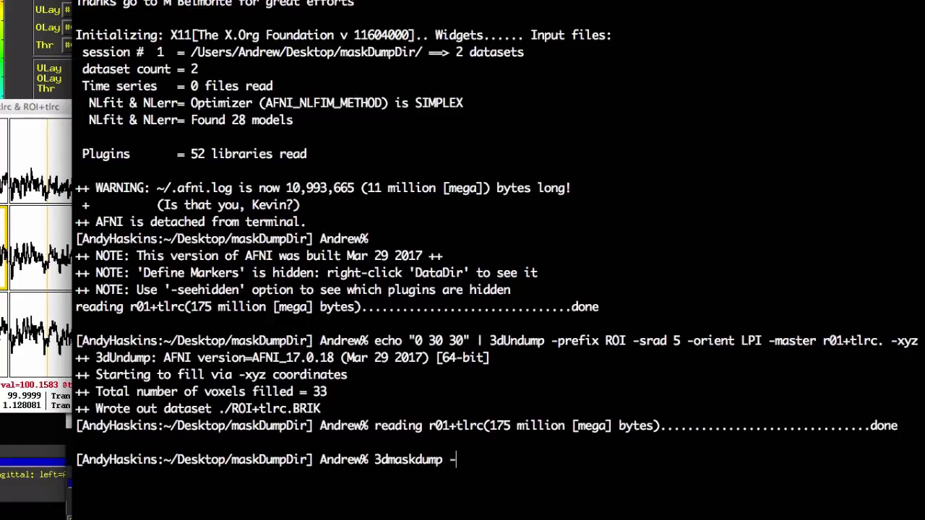
# - Run 3dmaskdump -noijk -xyz with mask ROI+tlrc. on r01+tlrc. to dump ROI voxel time series
pyautogui.write('noijk -xyz -')
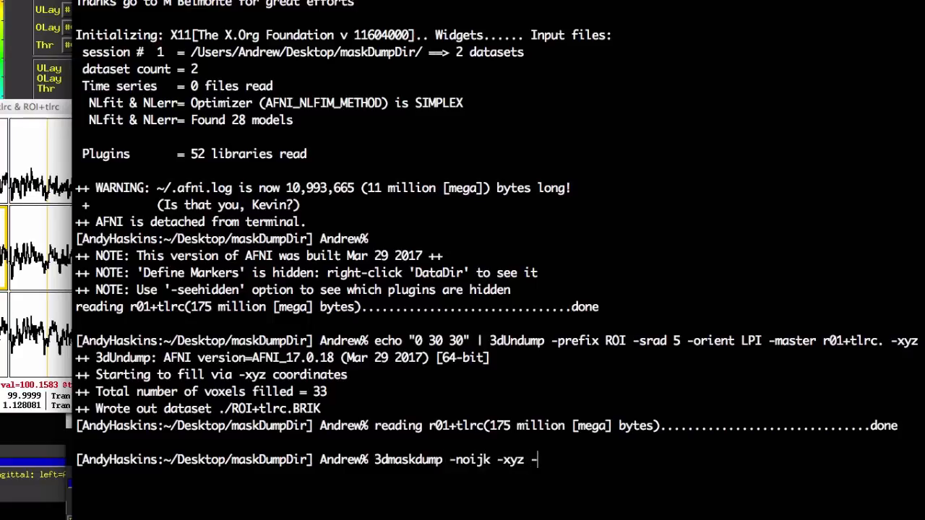
pyautogui.write('mask ROI+tlrc.')
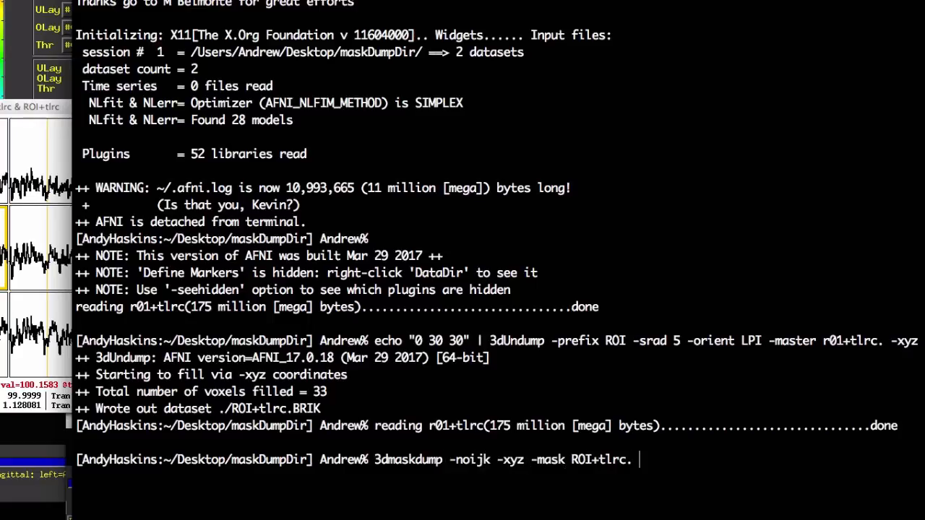
pyautogui.write('r01+tlrc. > ROI')
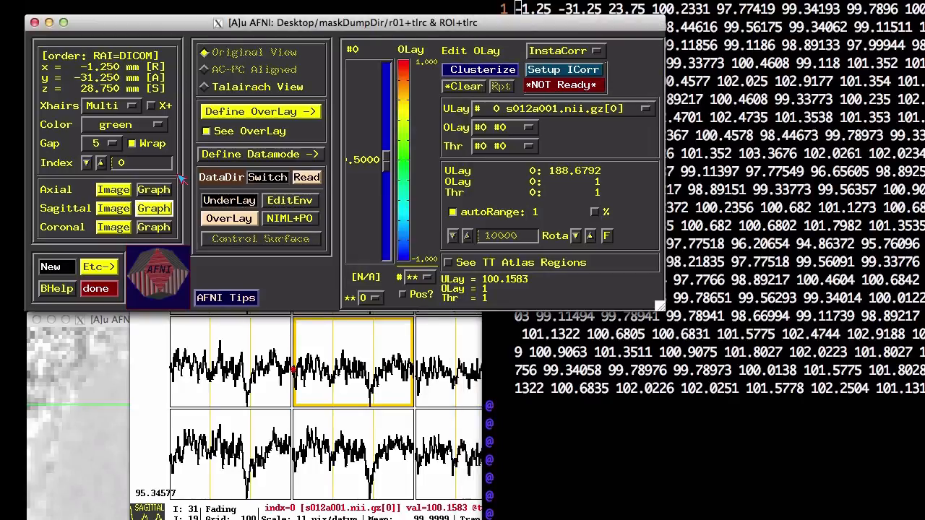
pyautogui.moveTo(230, 200)
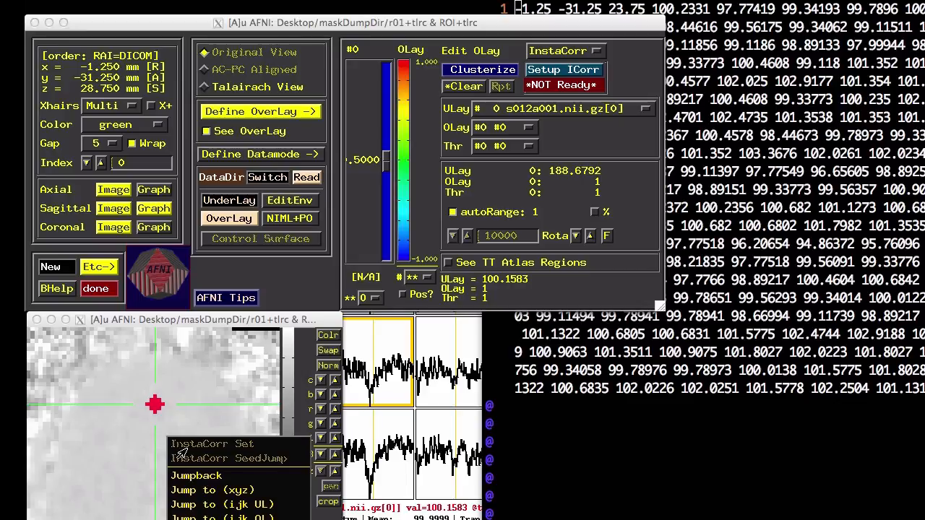
# - Jump the viewer to the first dumped voxel at -1.25 -31.25 23
pyautogui.click(221, 488)
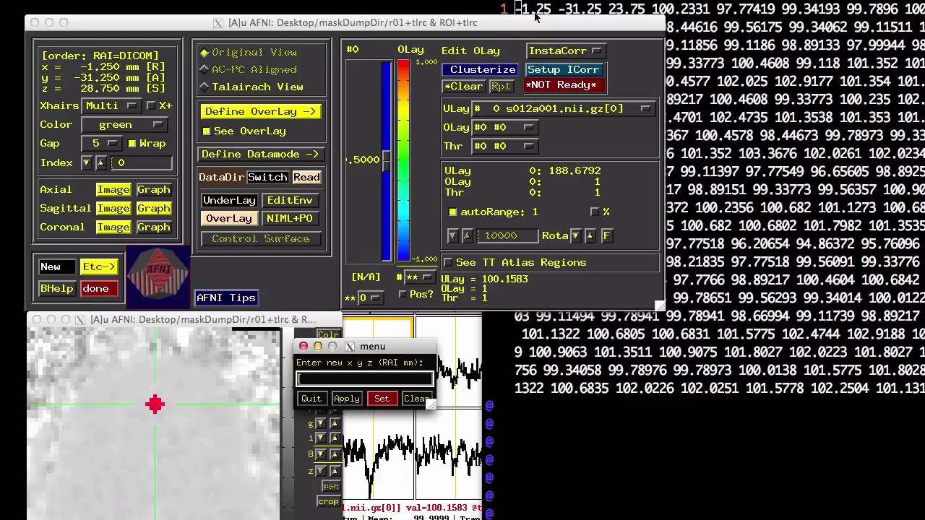
pyautogui.moveTo(362, 347)
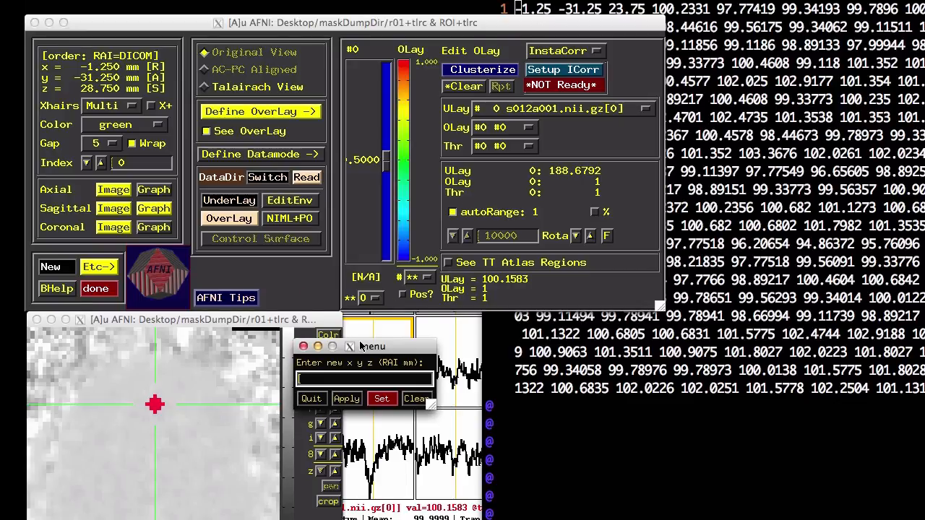
pyautogui.write('-1.25')
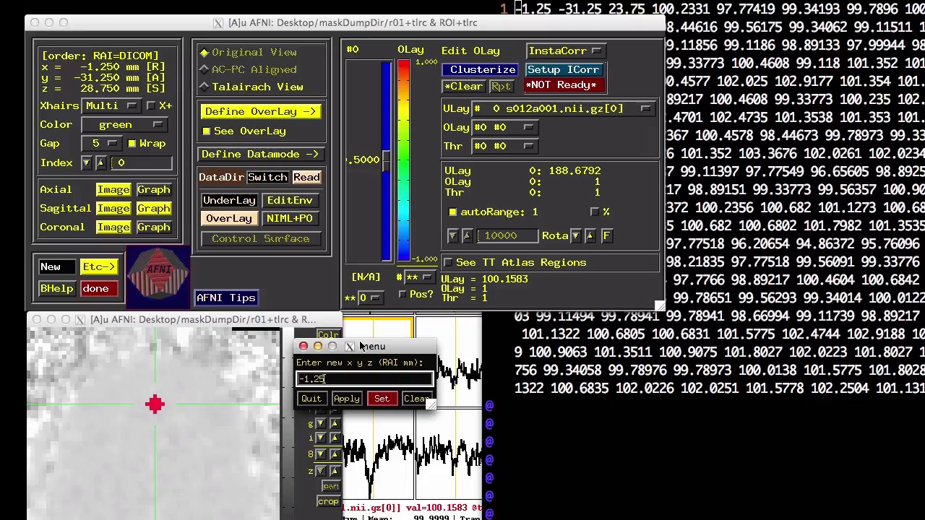
pyautogui.write('-31.25 23.')
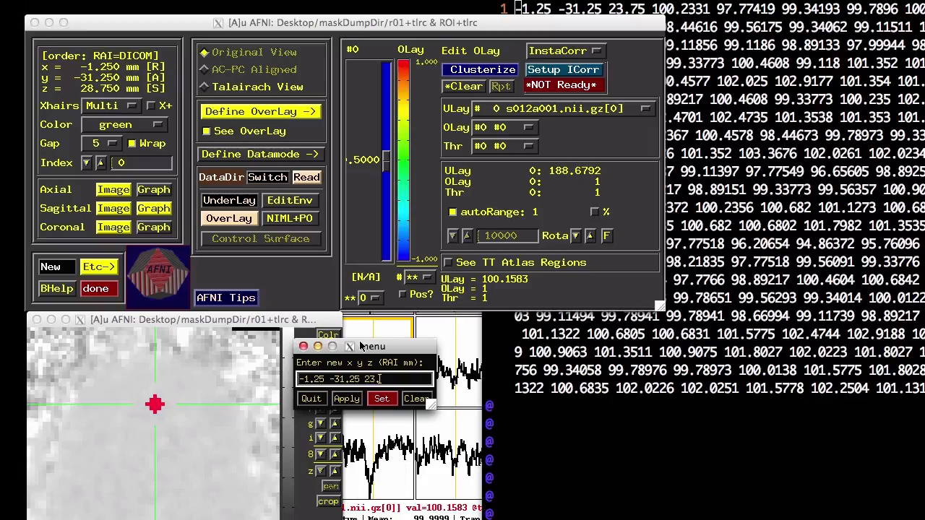